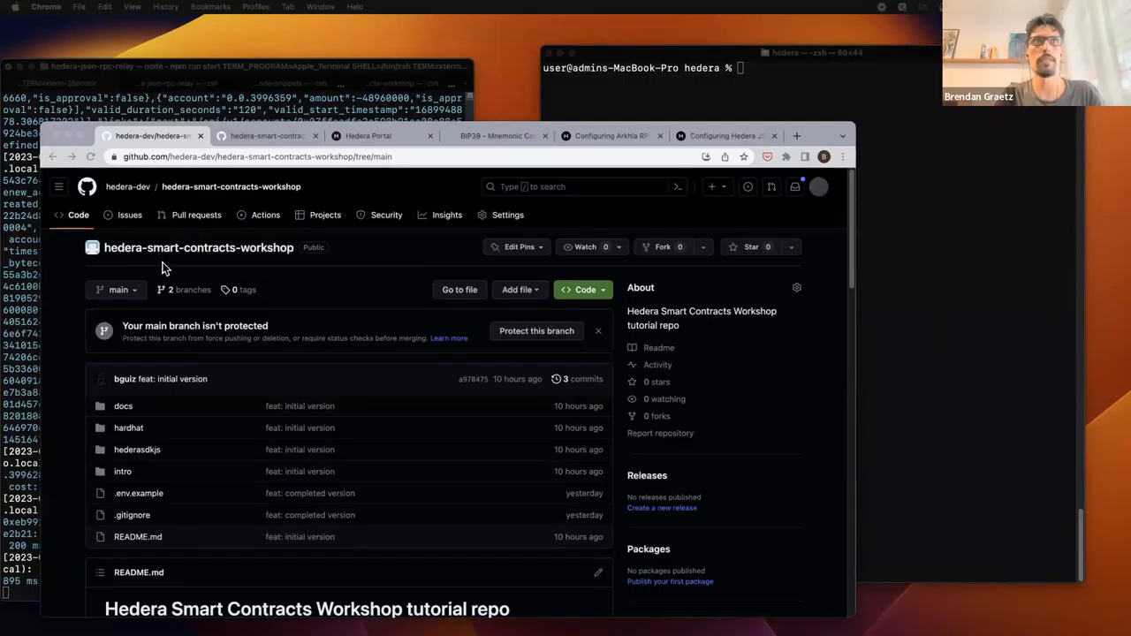
# Step: Open the docs folder listing 00-intro, 01-hederasdkjs, 02-hardhat and 99-outro markdown files
pyautogui.scroll(-3)
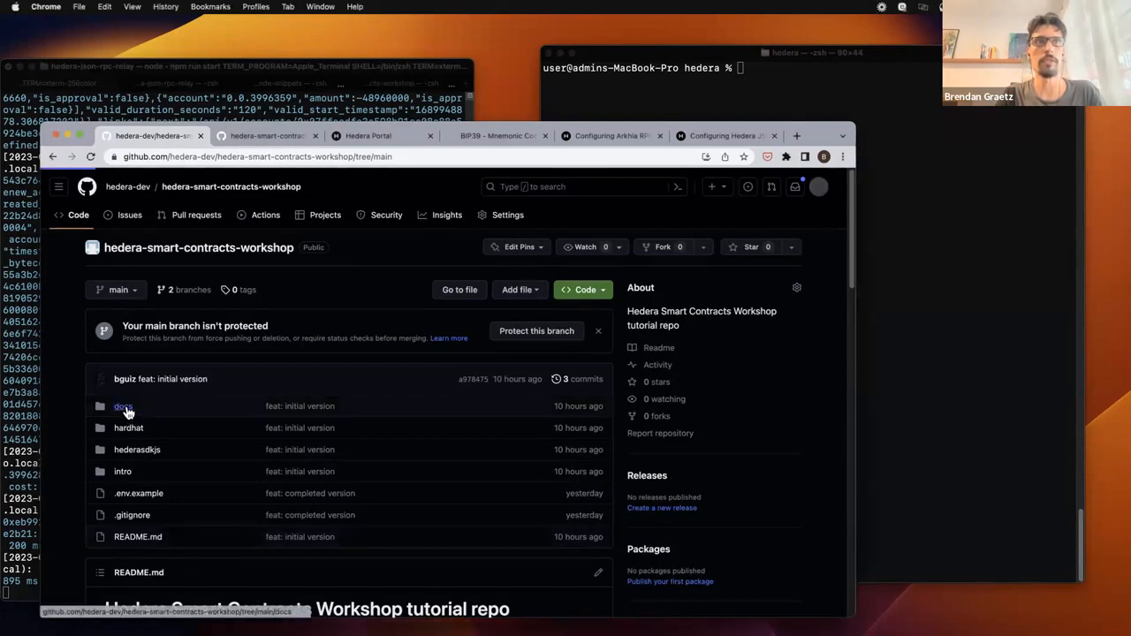
pyautogui.click(124, 405)
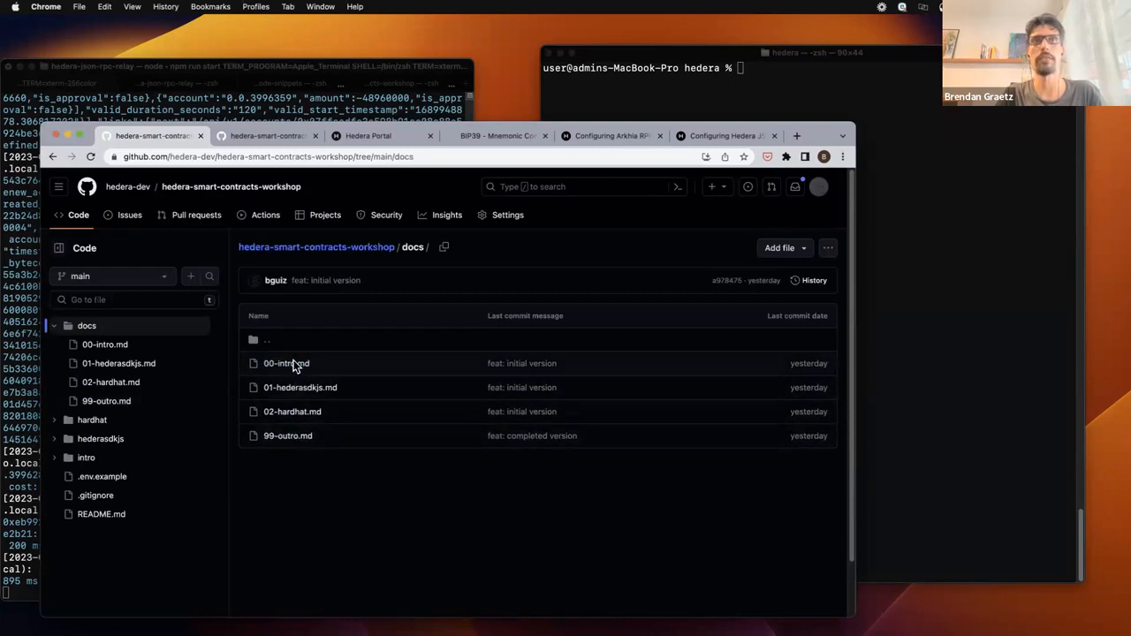
pyautogui.moveTo(287, 364)
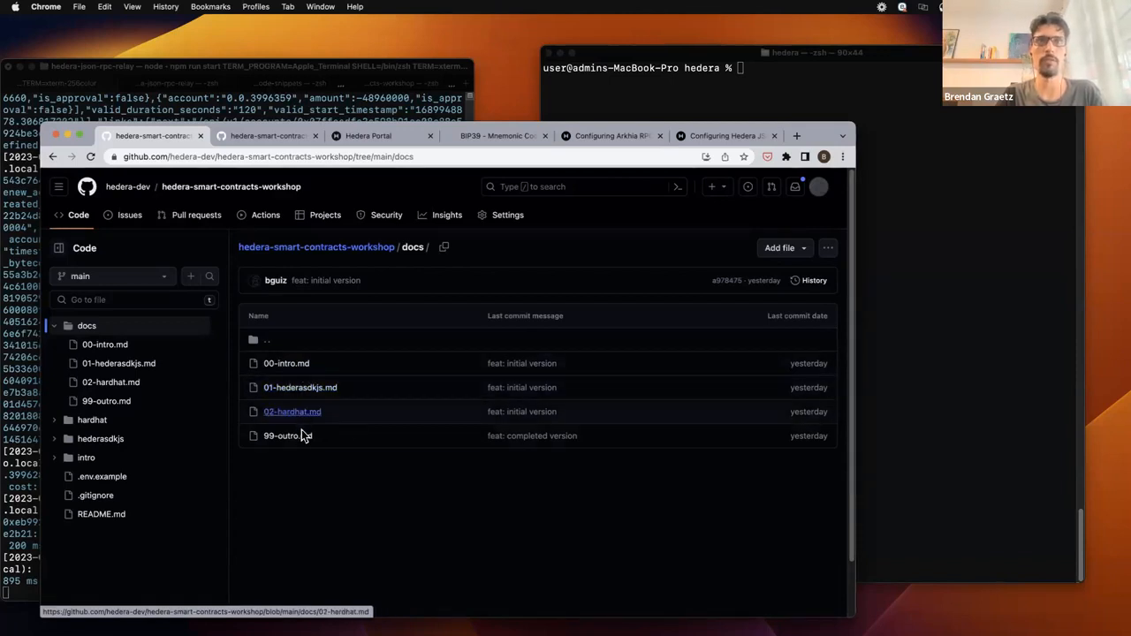
pyautogui.moveTo(286, 435)
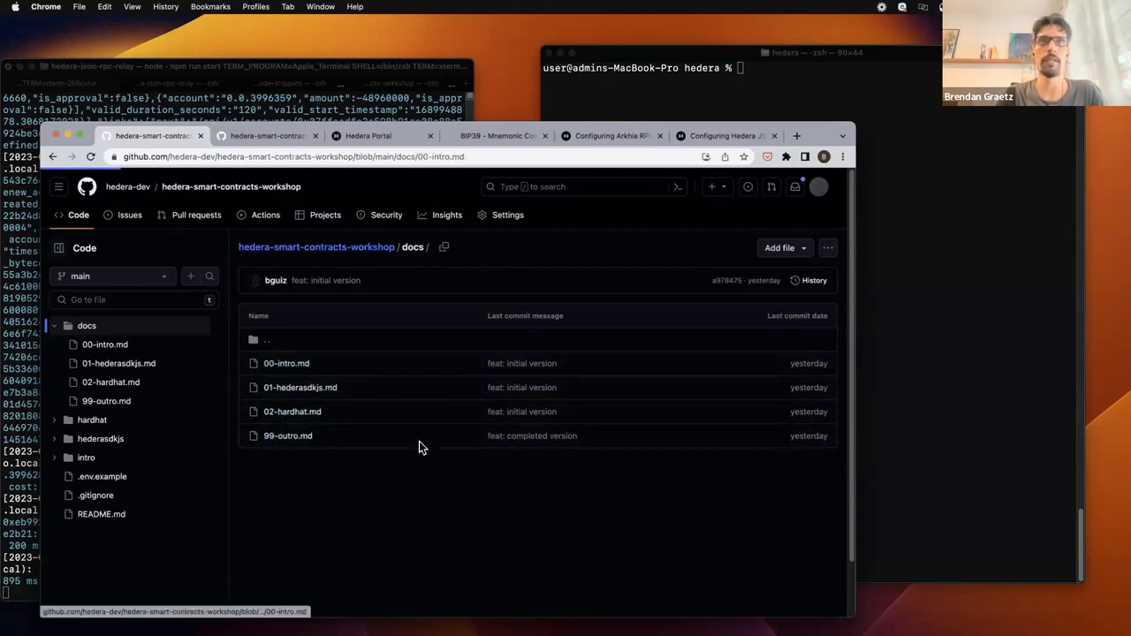
# Step: Open 00-intro.md and scroll to its Prerequisites section with knowledge and system requirements
pyautogui.click(286, 364)
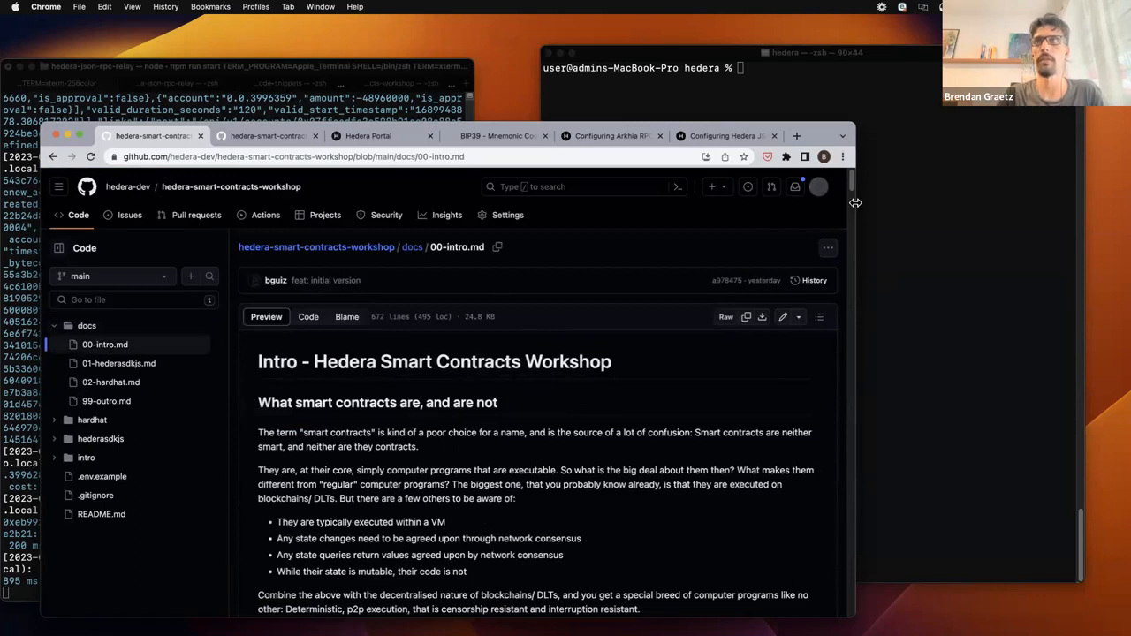
pyautogui.scroll(-3)
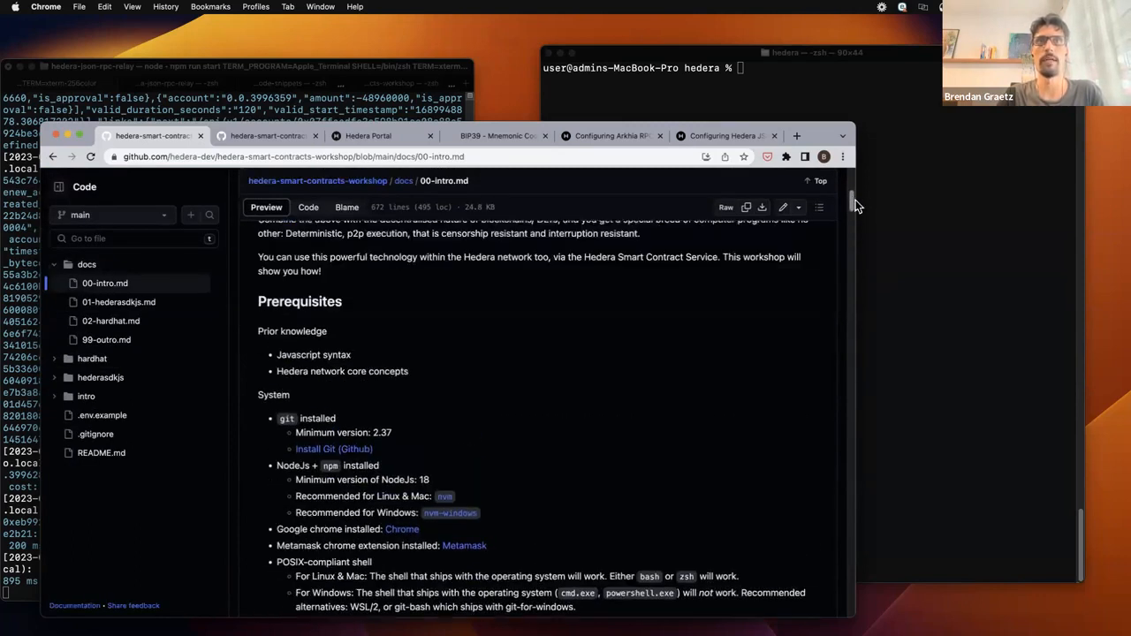
pyautogui.scroll(-3)
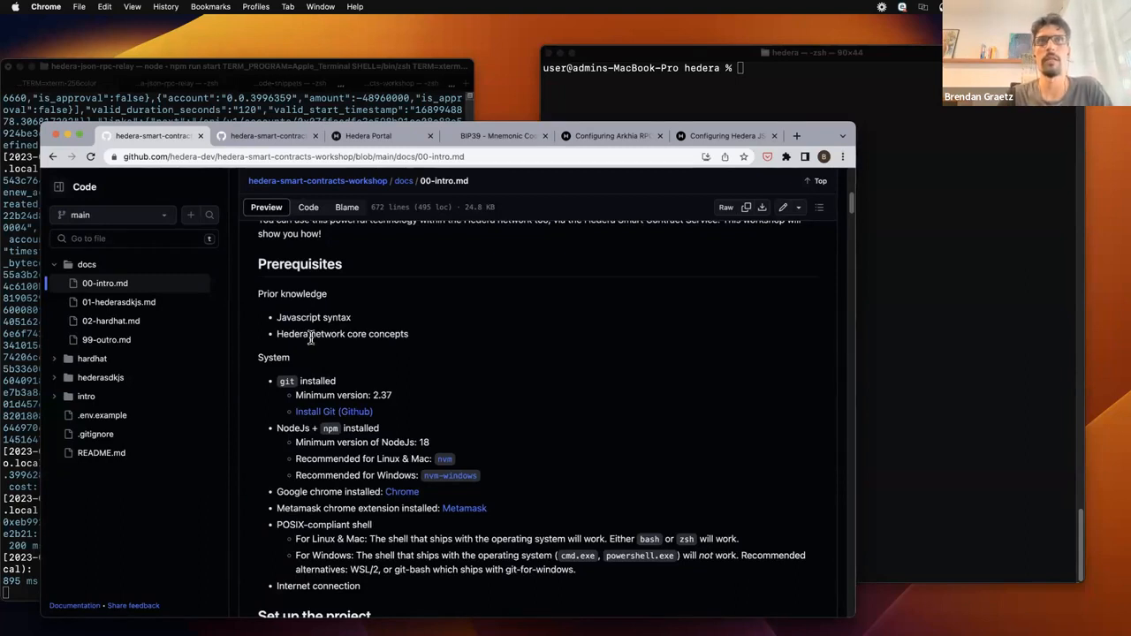
pyautogui.moveTo(371, 350)
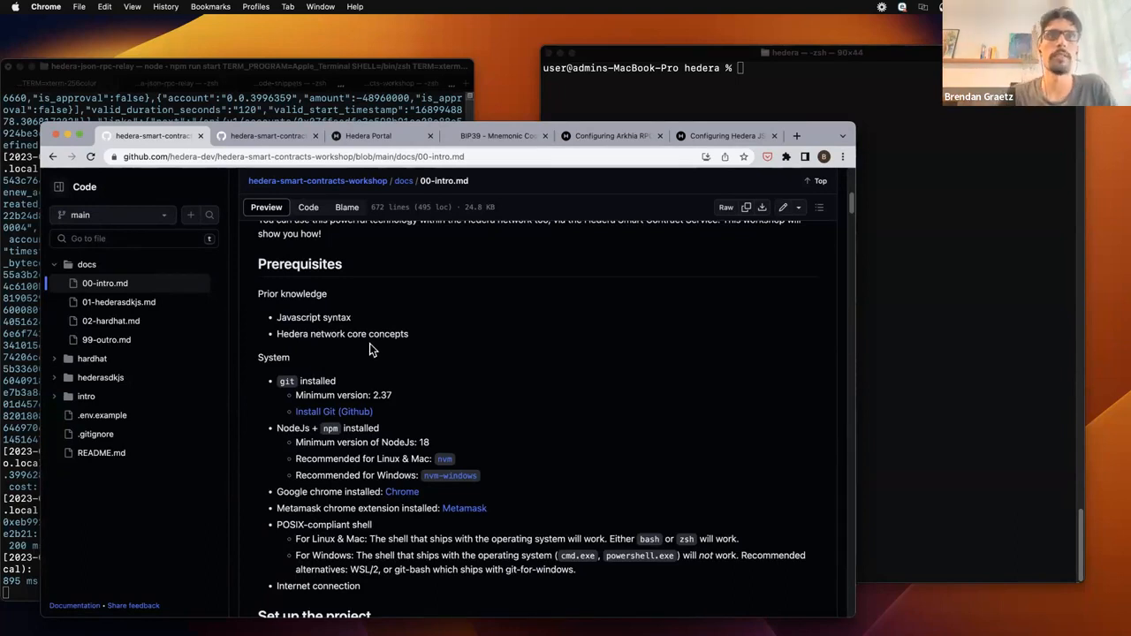
pyautogui.scroll(-3)
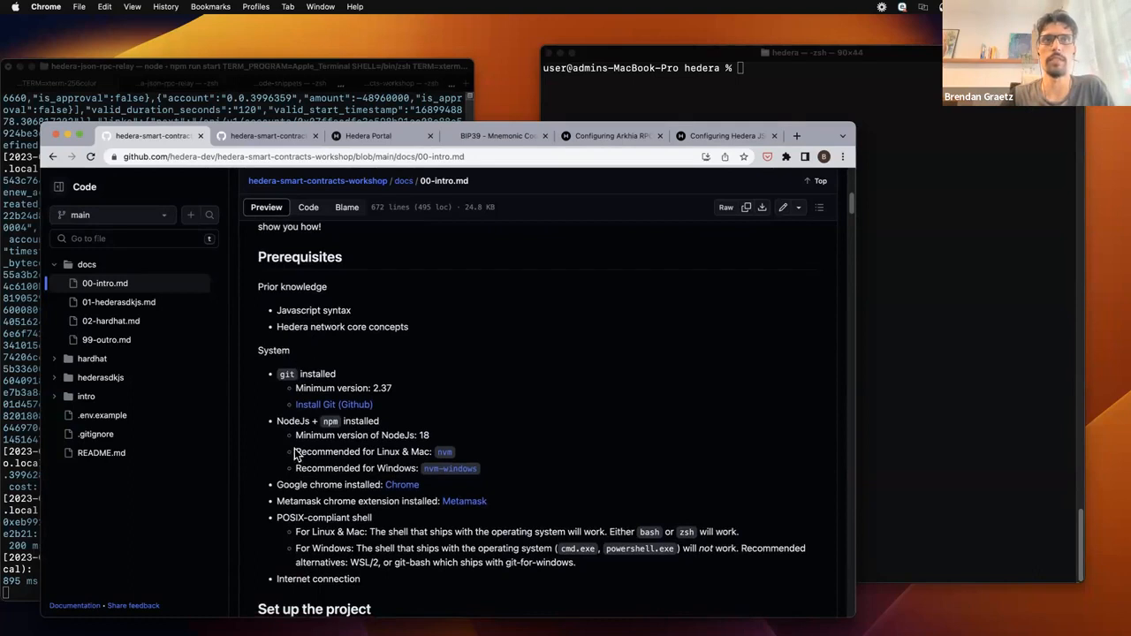
pyautogui.moveTo(311, 546)
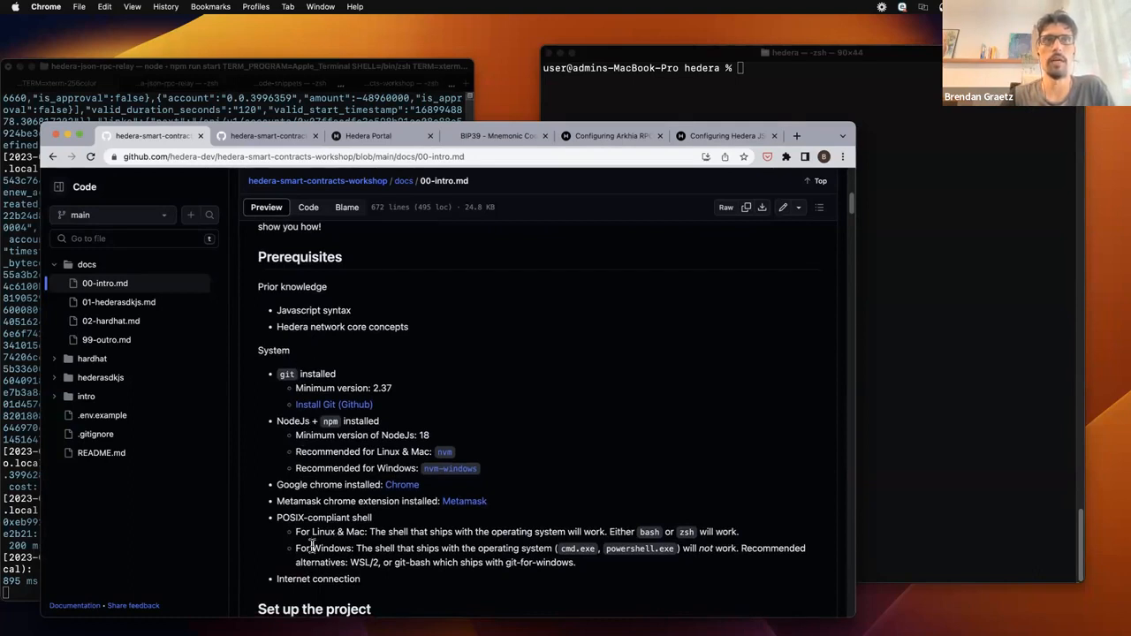
pyautogui.moveTo(300, 504)
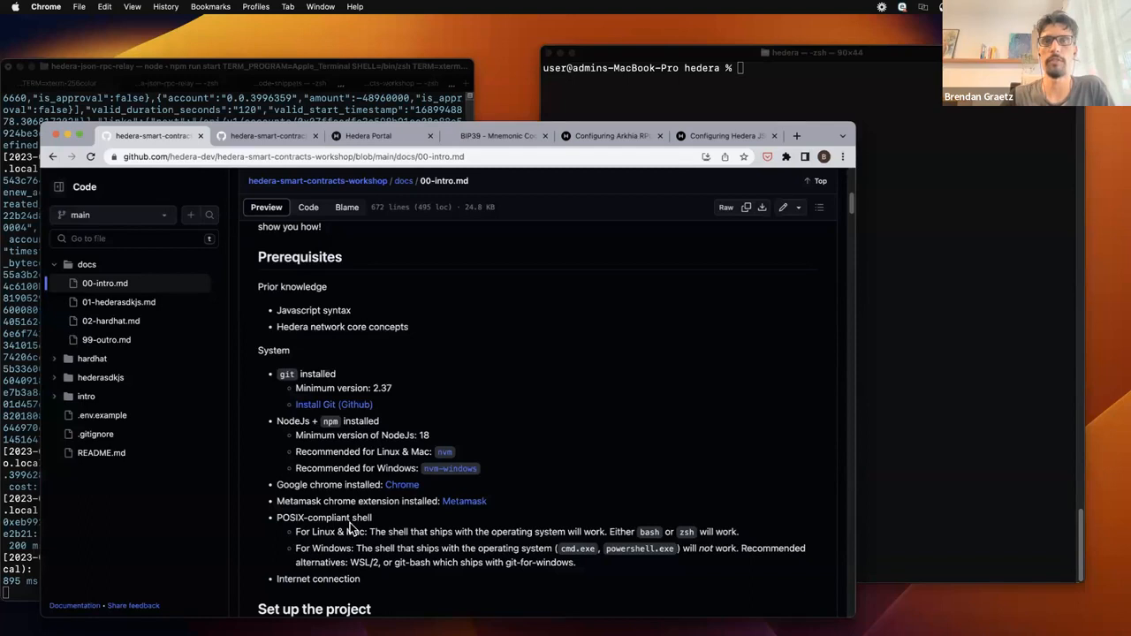
pyautogui.moveTo(387, 541)
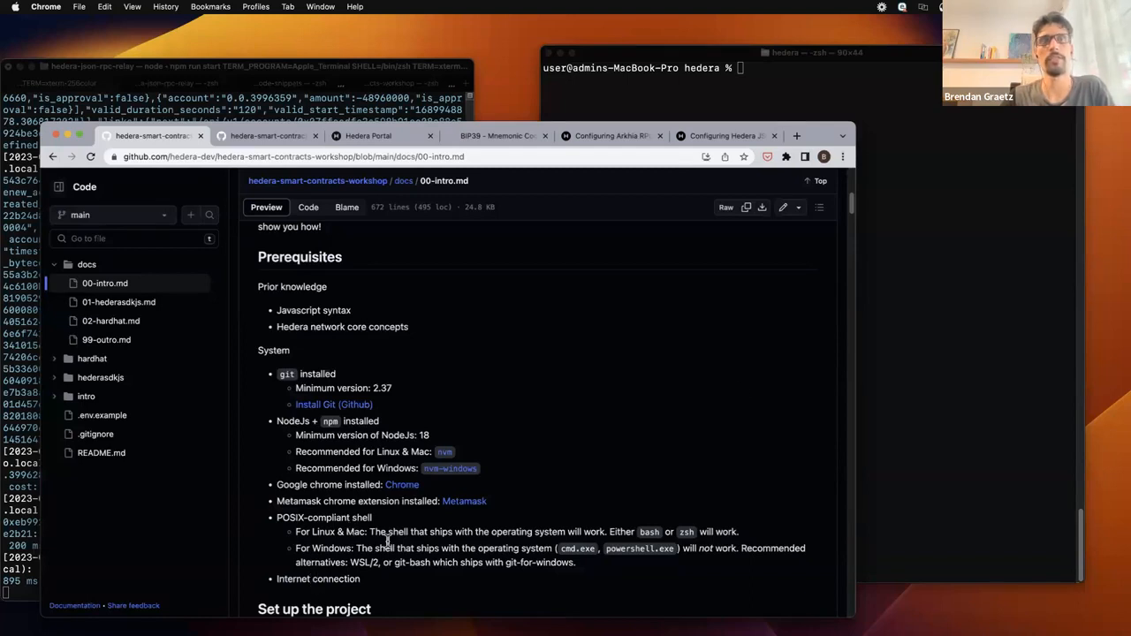
pyautogui.scroll(-3)
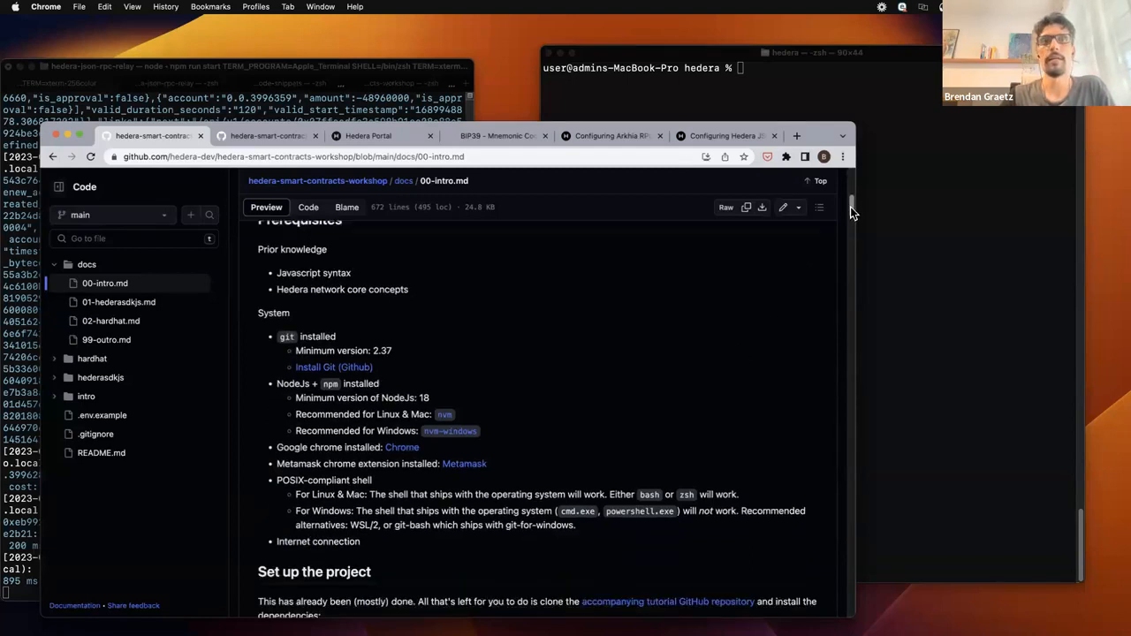
# Step: Review Set up the project and Configuration, then return to the repository root via the breadcrumb
pyautogui.scroll(-3)
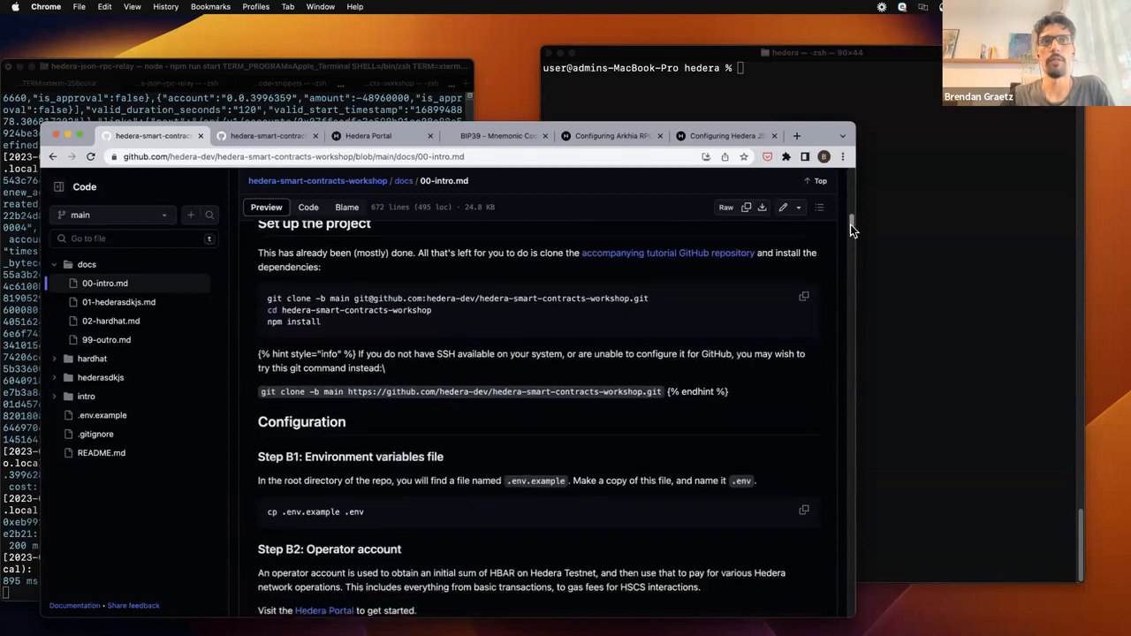
pyautogui.scroll(-3)
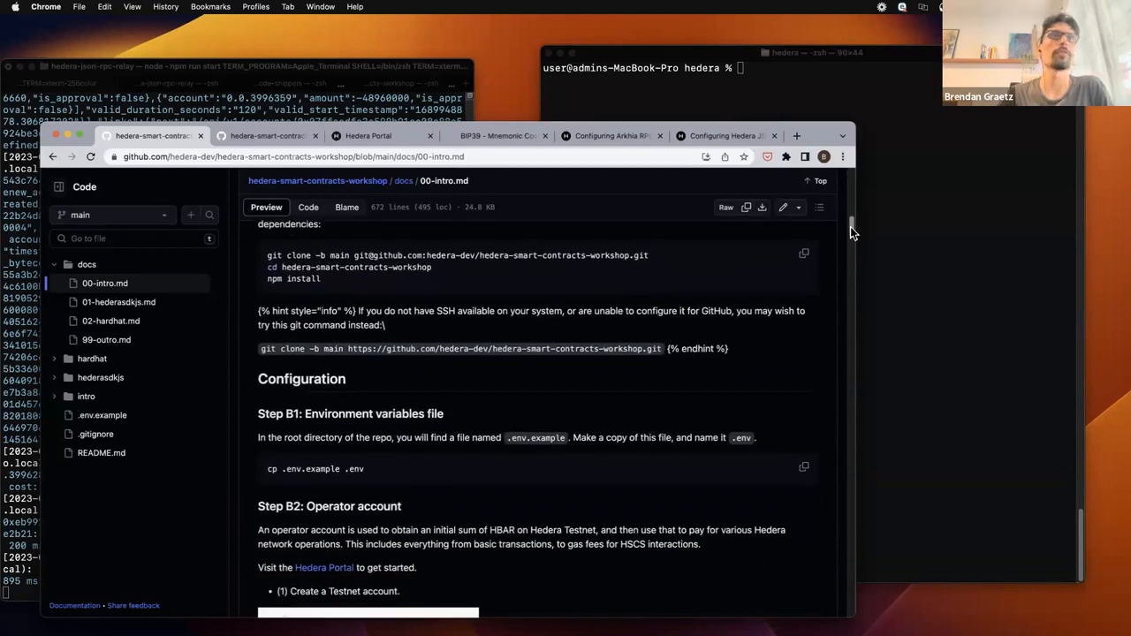
pyautogui.scroll(-3)
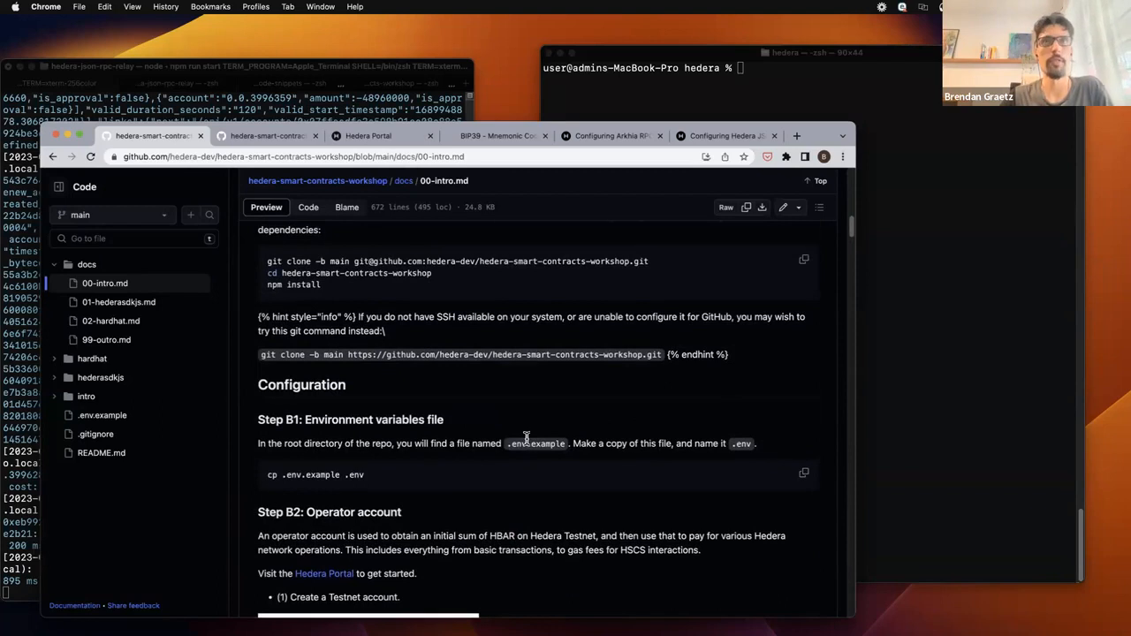
pyautogui.scroll(3)
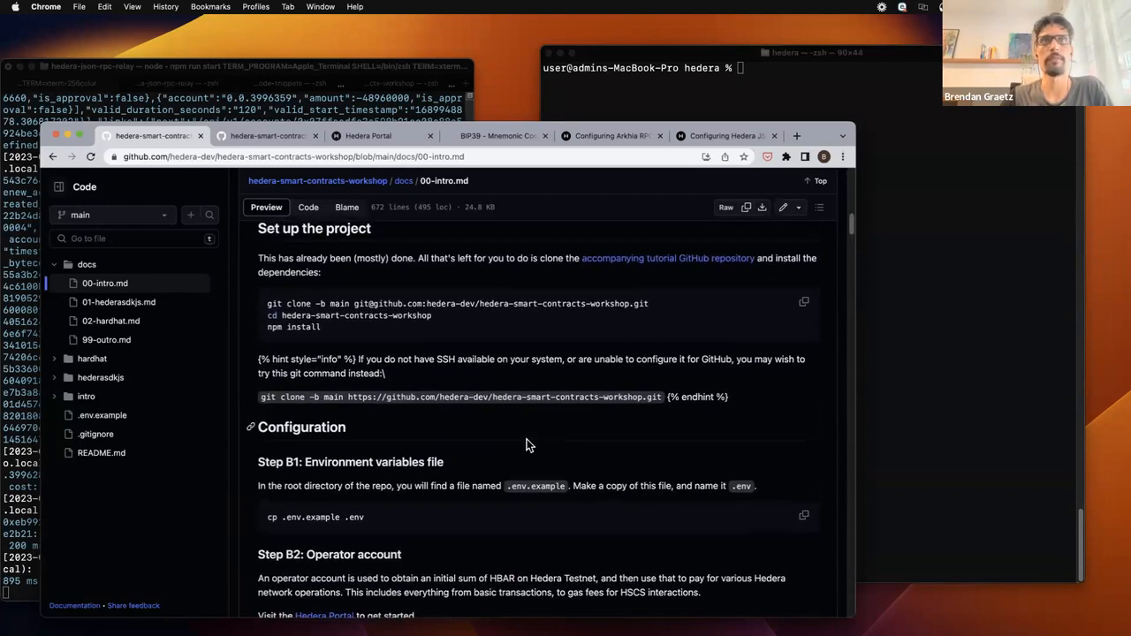
pyautogui.click(318, 181)
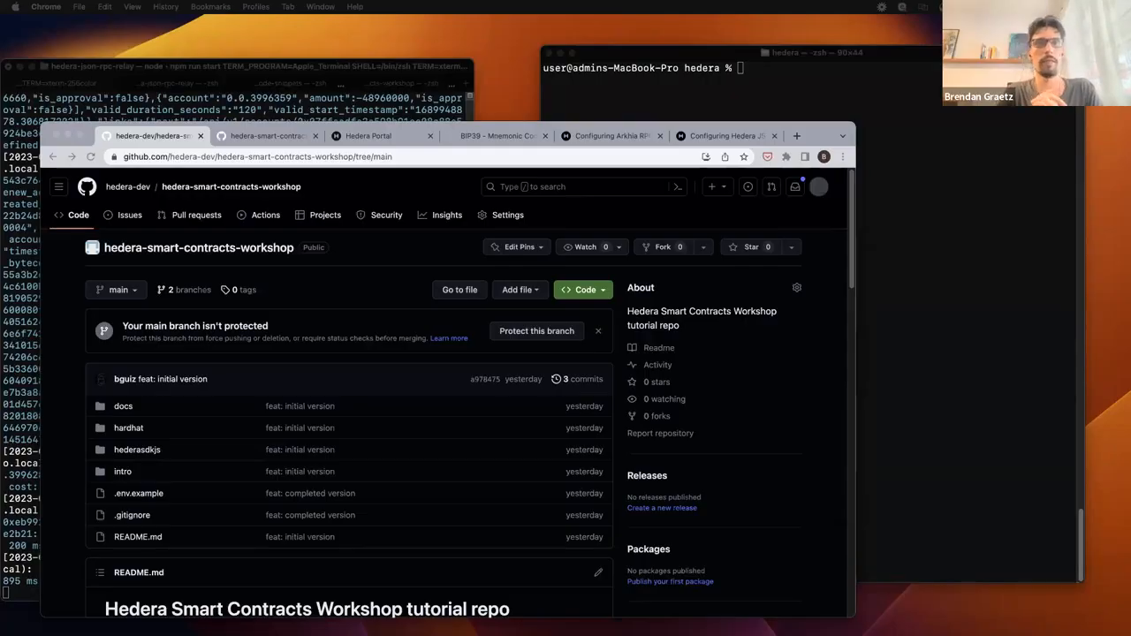